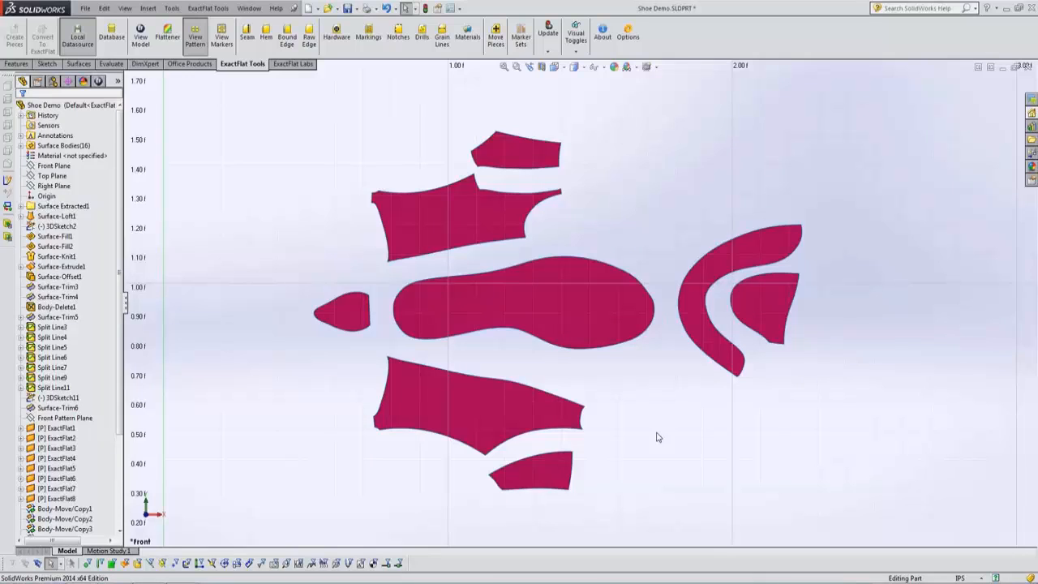
mouse_move(655, 438)
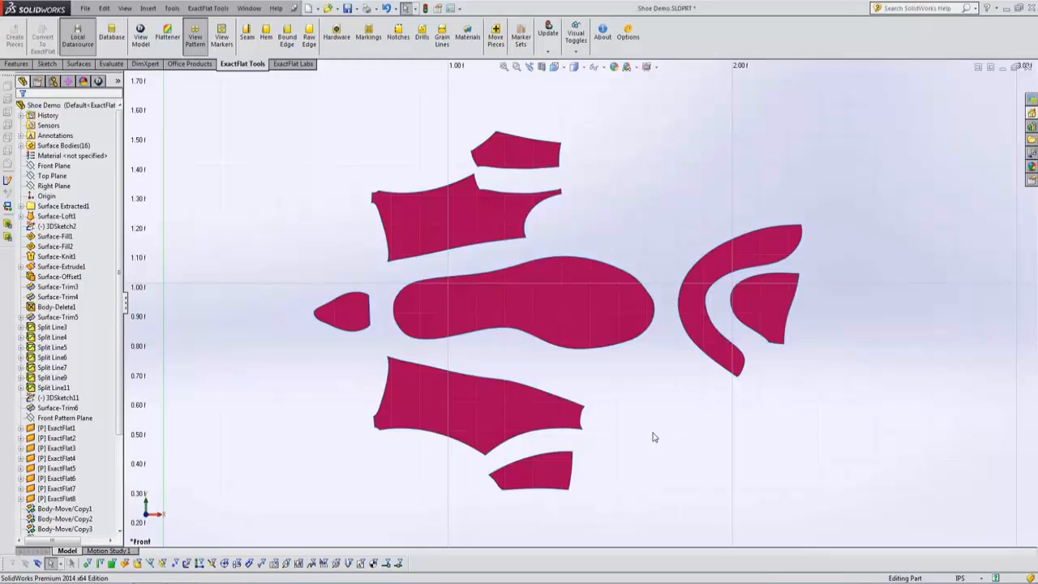
mouse_move(661, 438)
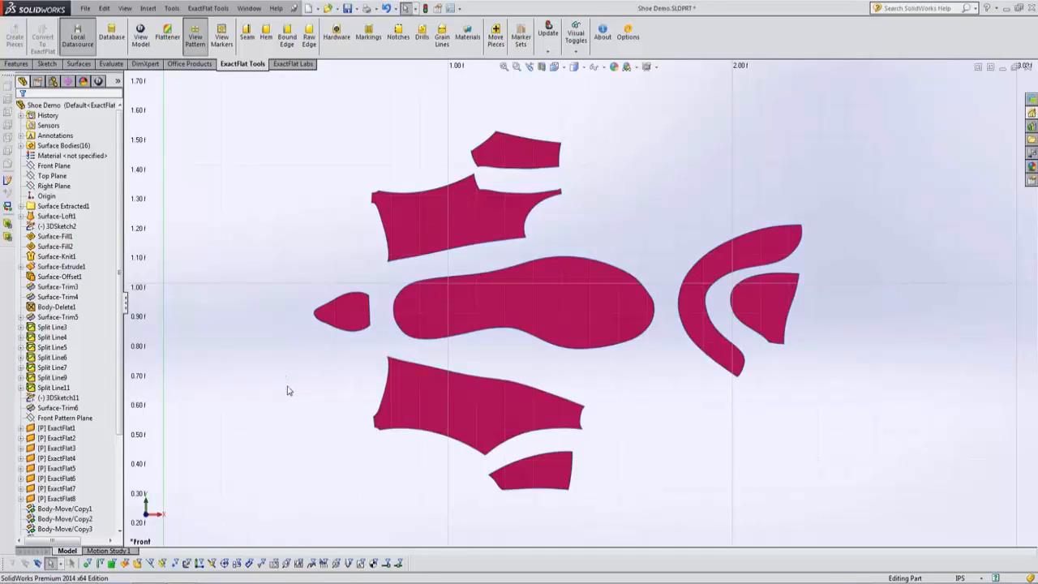
mouse_move(300, 385)
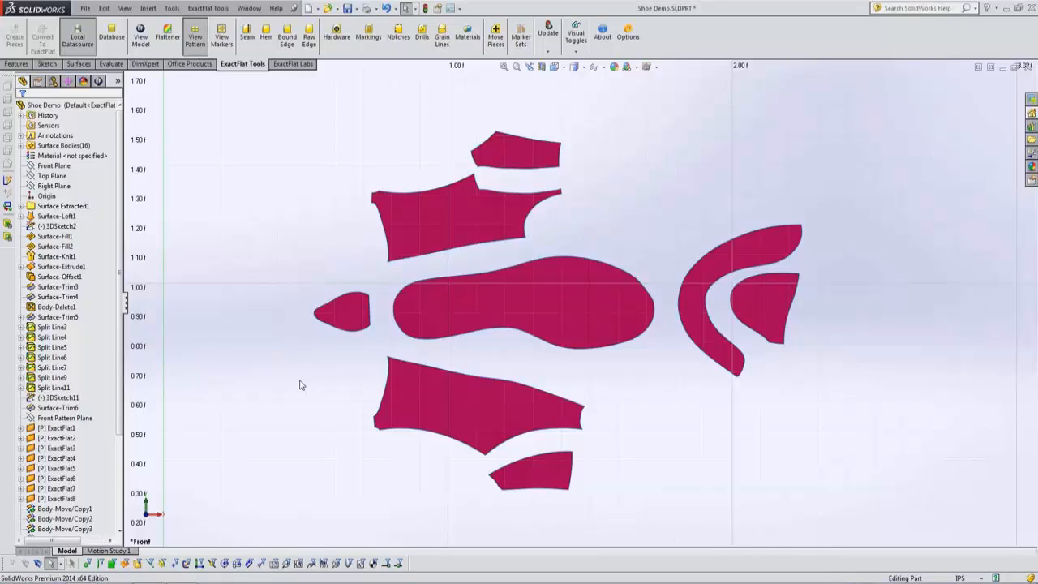
mouse_move(240, 360)
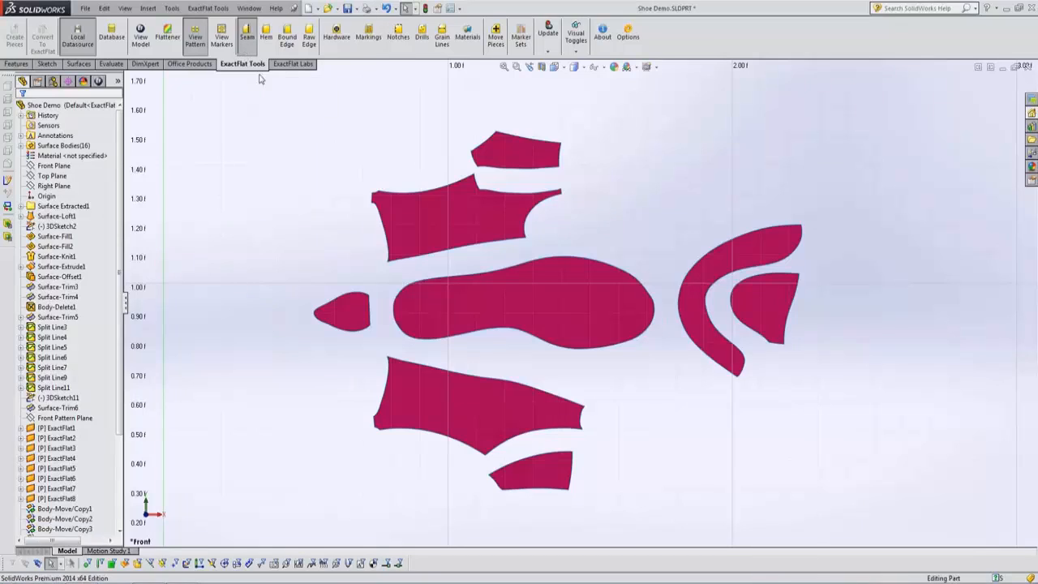
Launch ExactFlat Edge Properties to group and pair the flattened upper-piece edges with the sole outline.
click(246, 36)
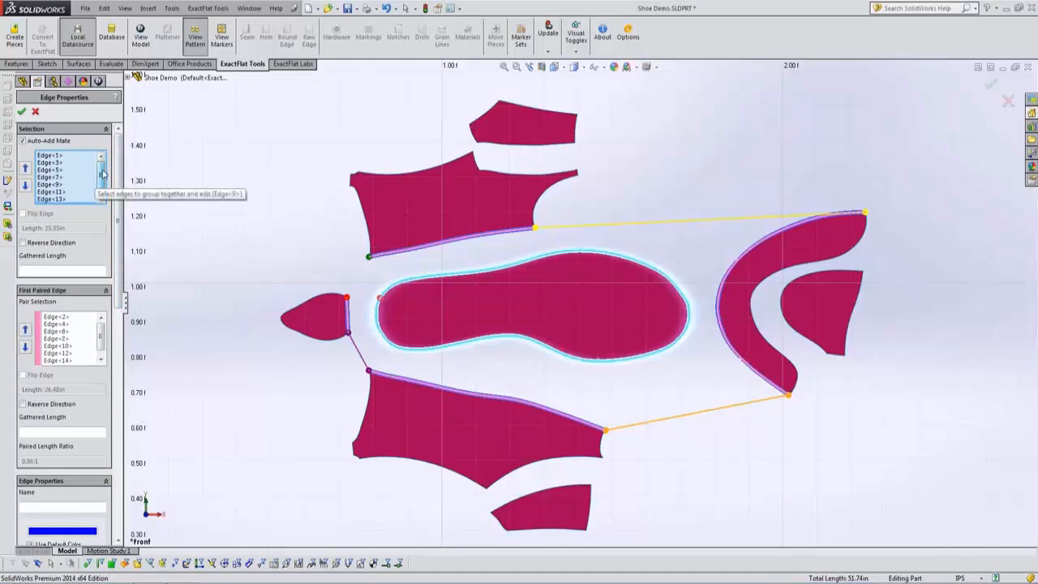
click(52, 198)
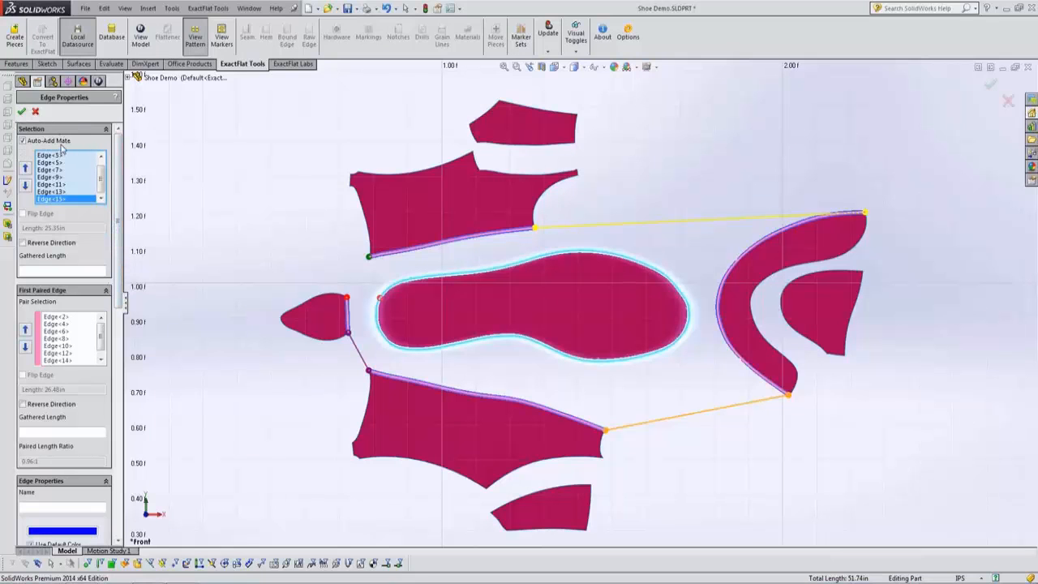
mouse_move(62, 149)
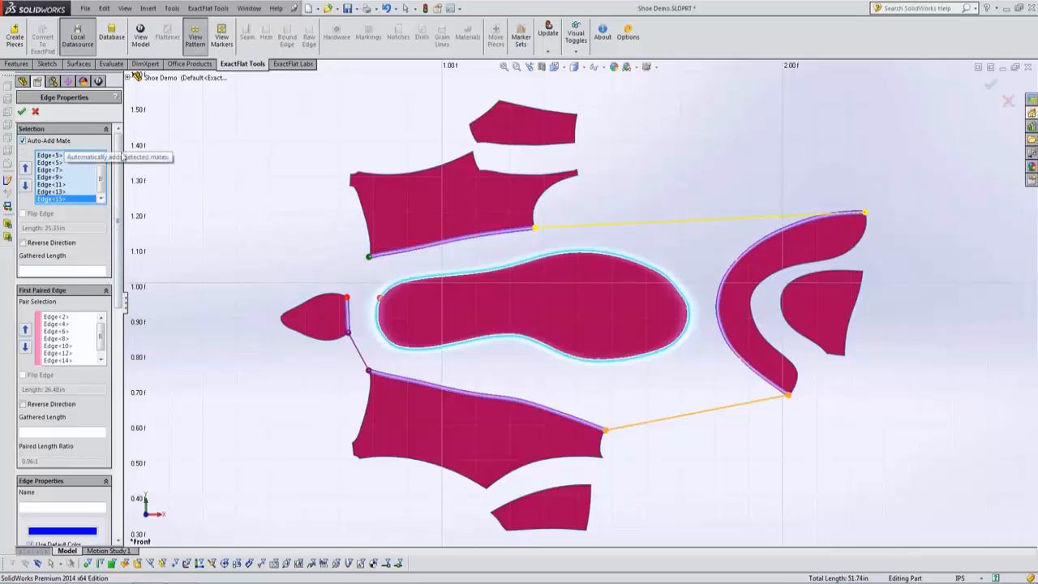
mouse_move(272, 237)
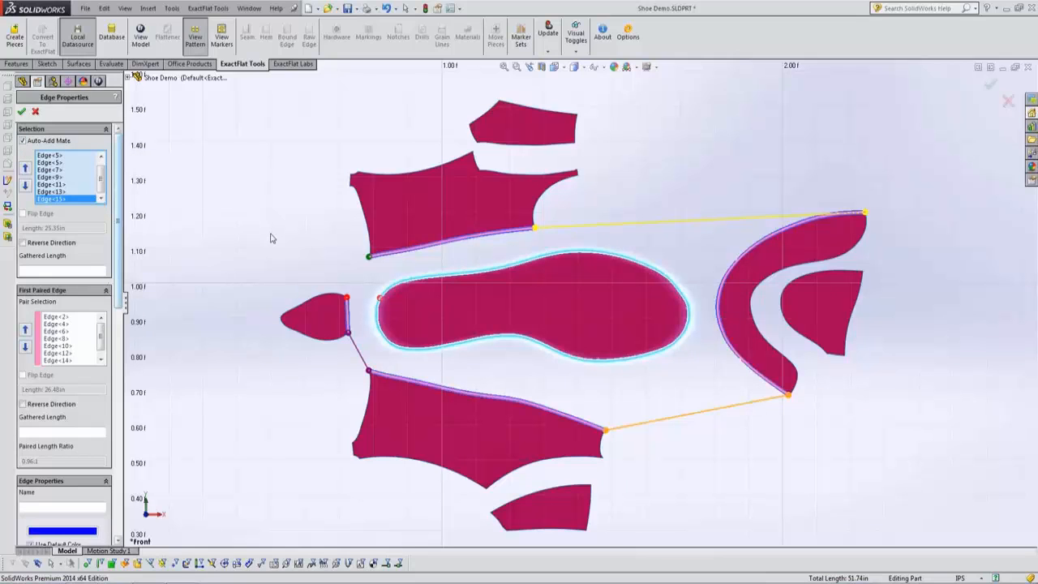
mouse_move(288, 236)
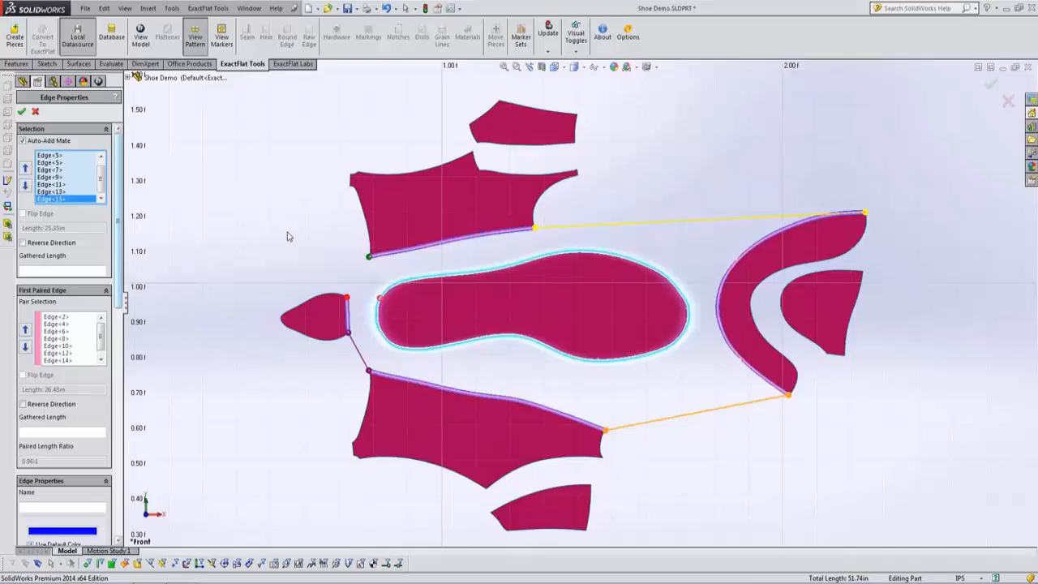
mouse_move(214, 282)
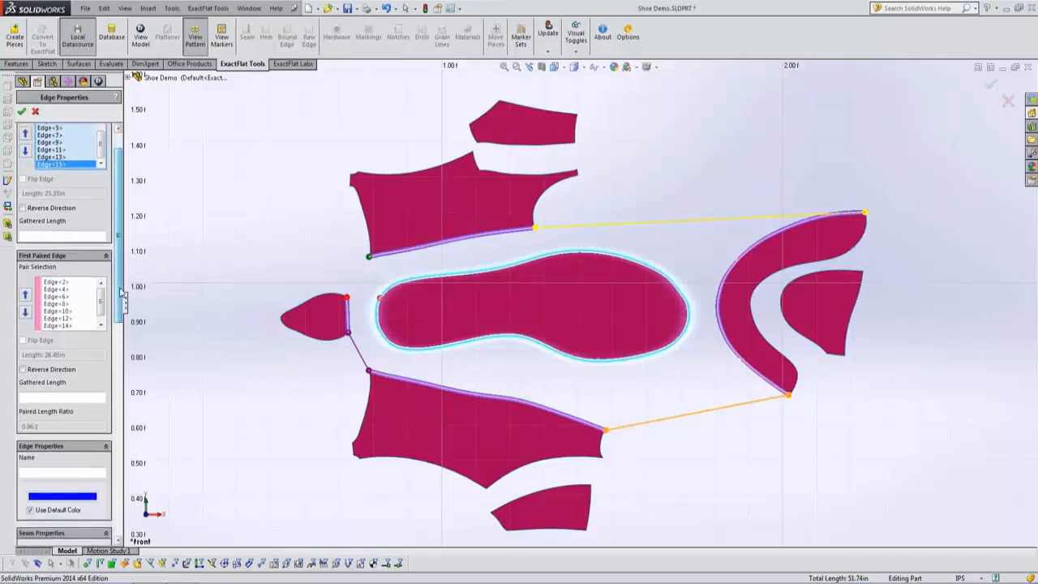
Assign the Join 8mm seam type to the paired shoe-piece edges.
click(88, 373)
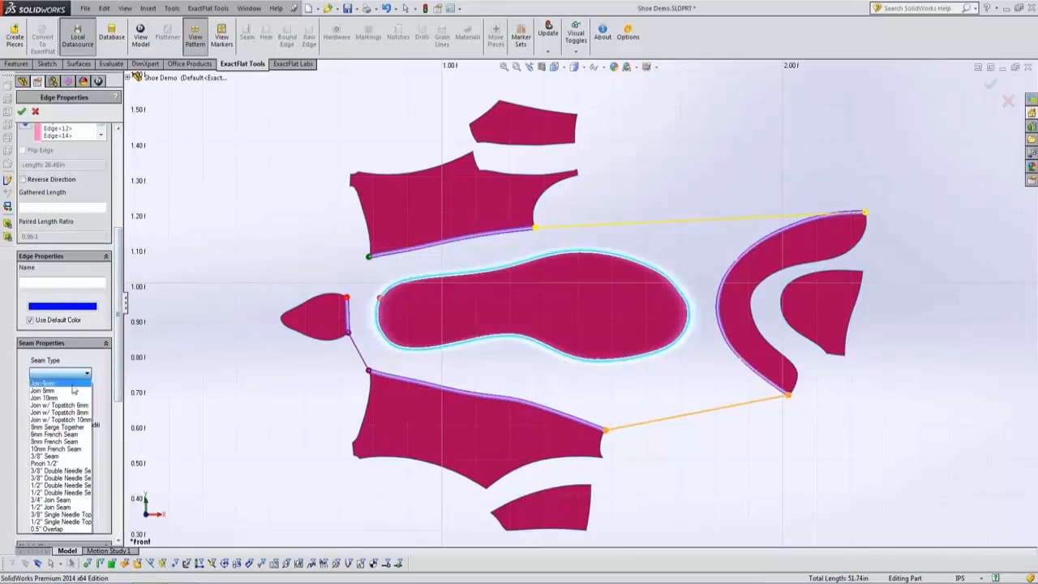
click(45, 383)
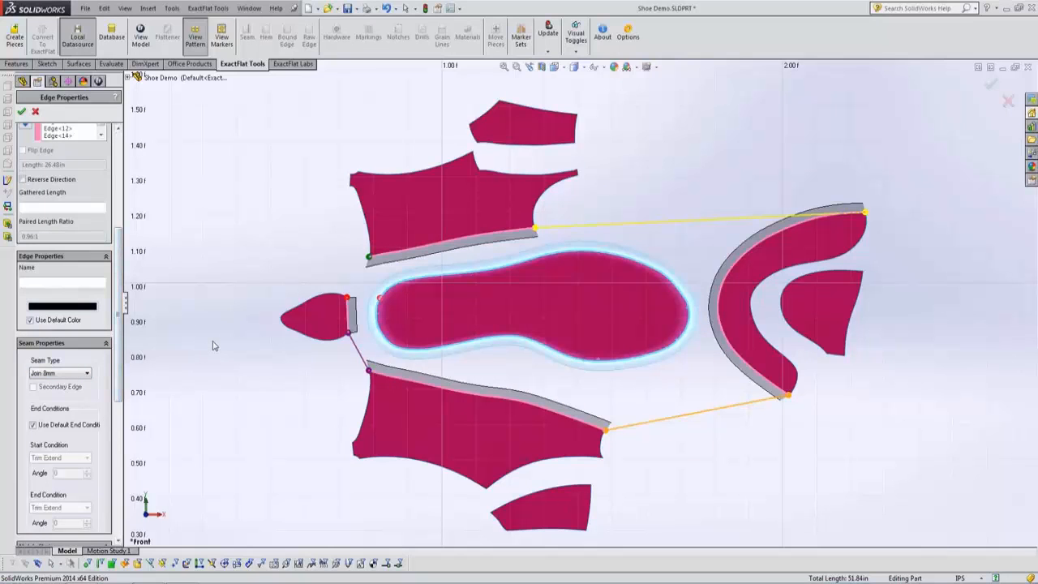
mouse_move(165, 357)
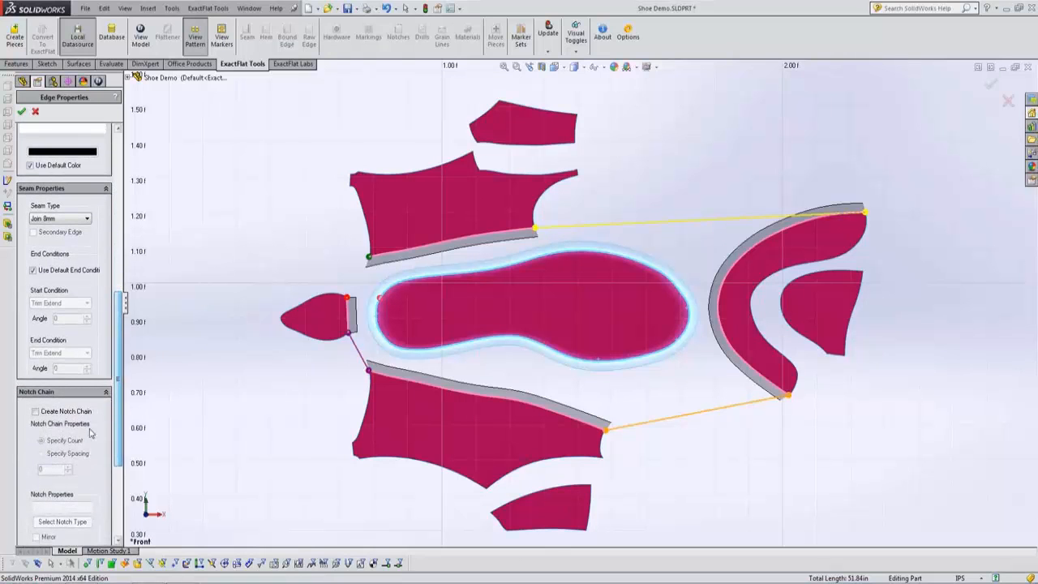
Enable a notch chain of V 0.5cm alignment notches along the paired seam edges.
click(62, 522)
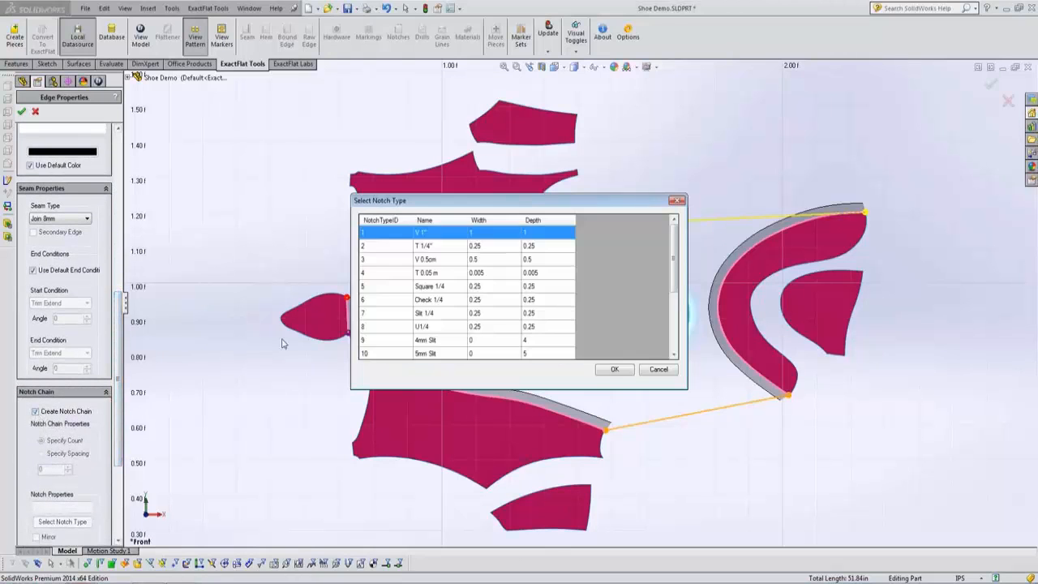
click(425, 259)
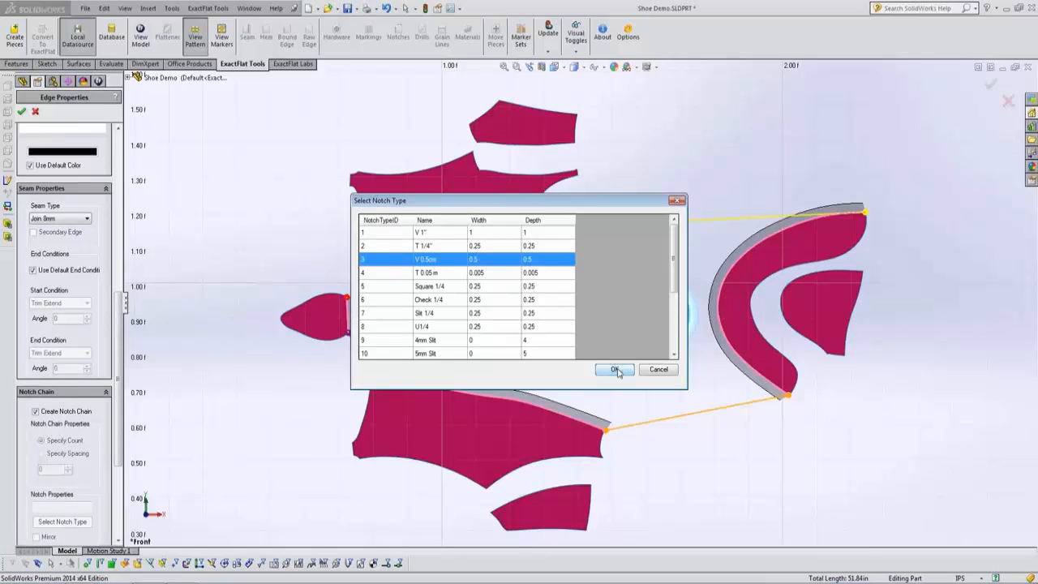
click(614, 370)
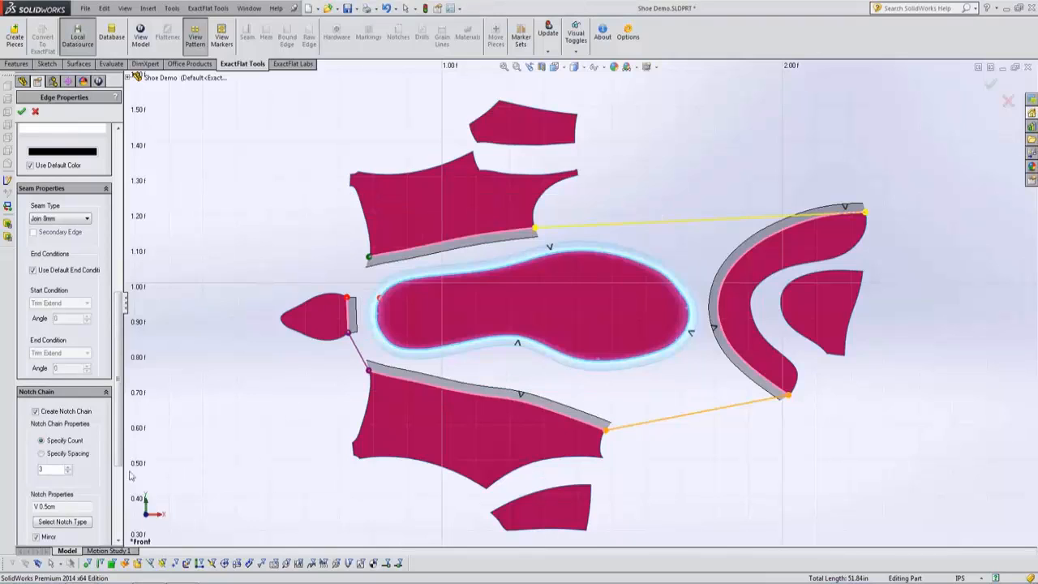